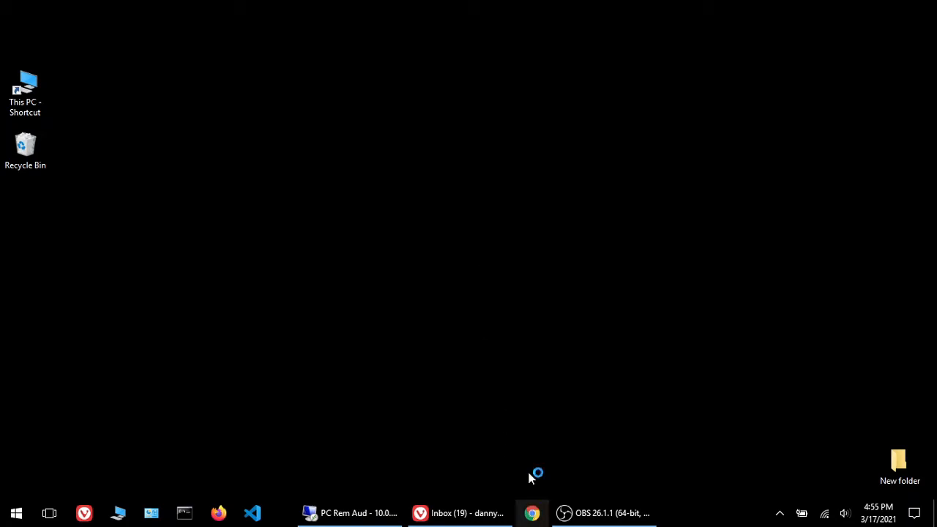
Launch Chrome from the taskbar, landing on the Talkatoo home page.
click(532, 512)
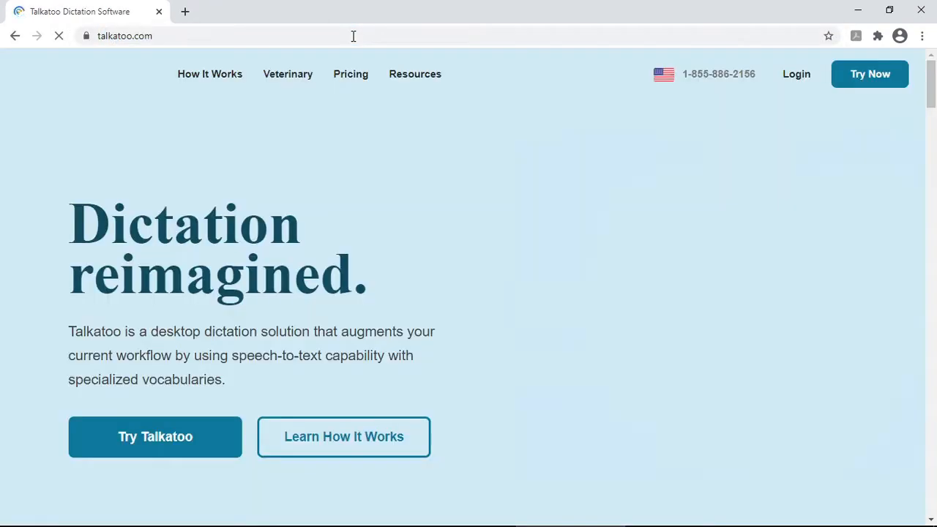
Go to Resources > Downloads and download TalkatooSetup.exe for Windows.
click(431, 73)
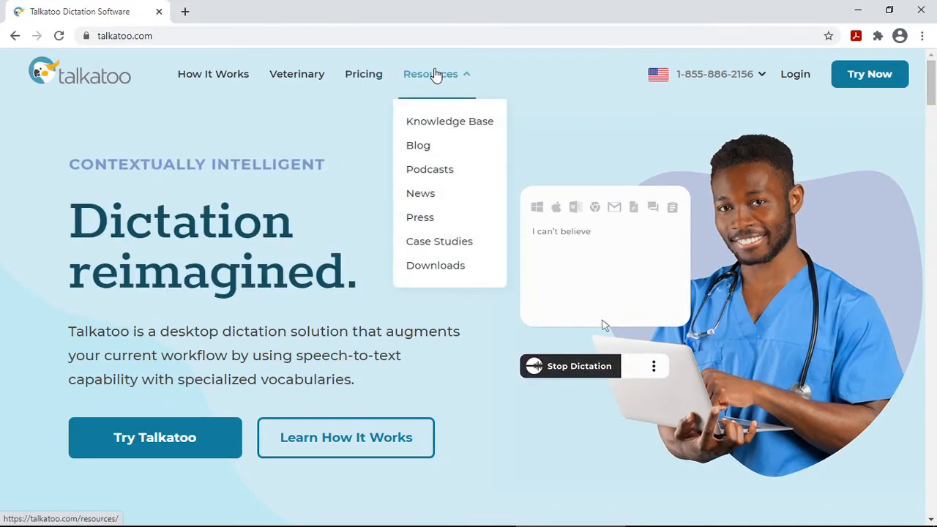
click(435, 266)
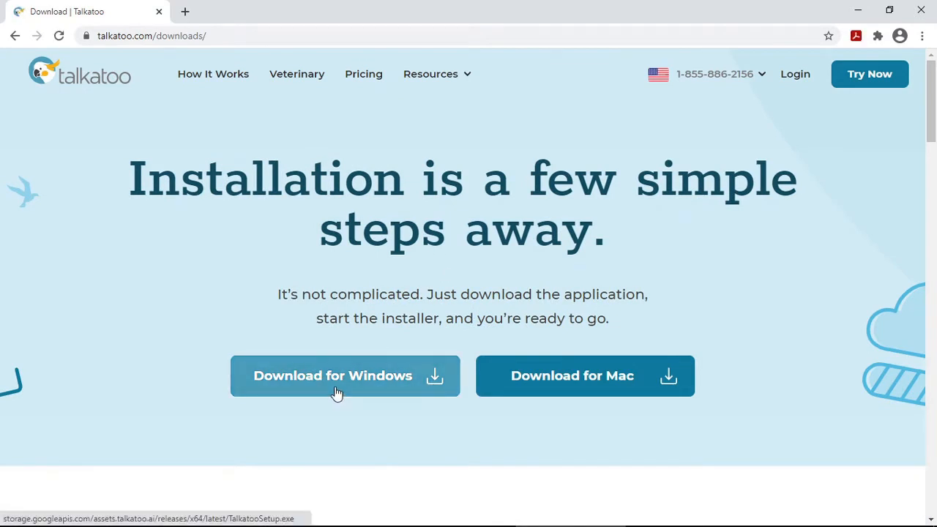
click(344, 375)
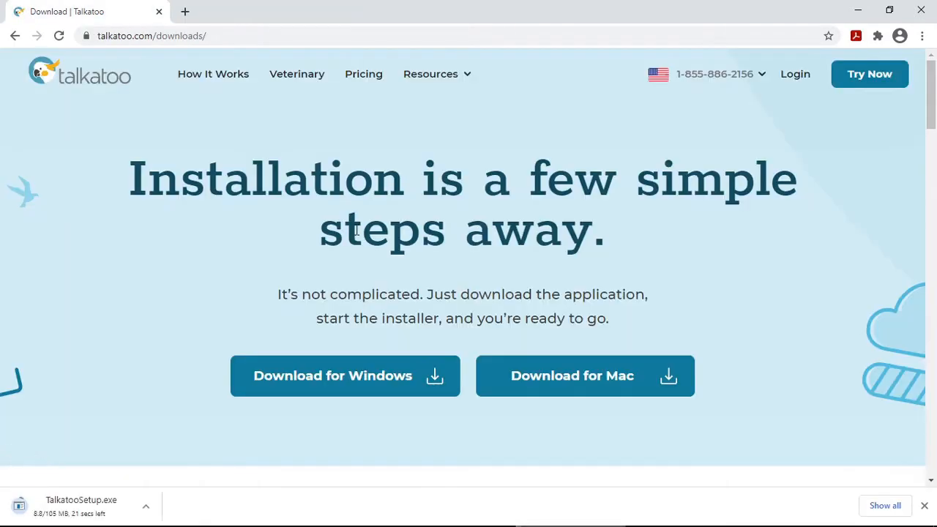
mouse_move(208, 472)
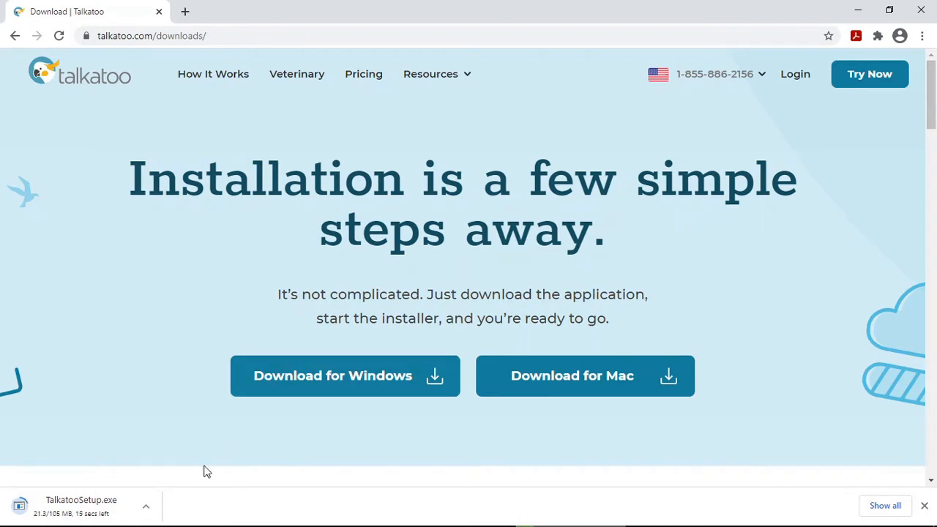
mouse_move(107, 344)
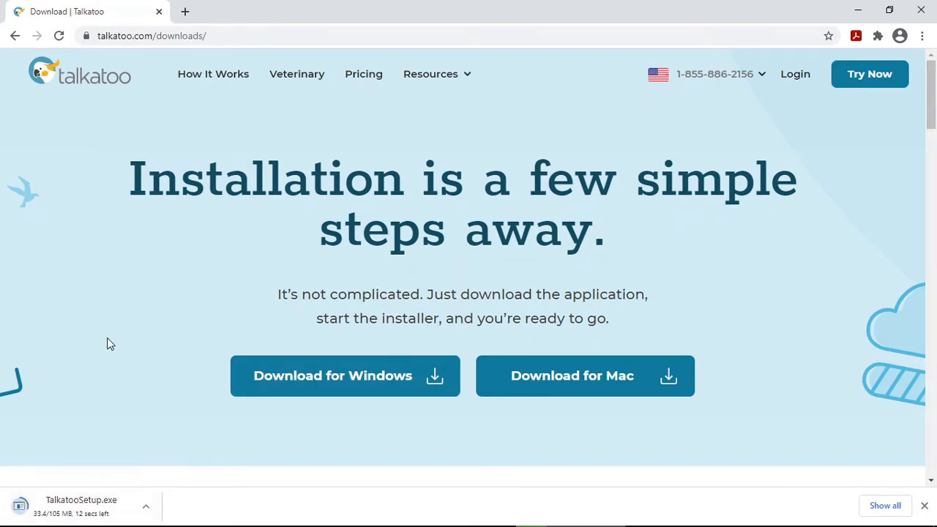
mouse_move(618, 286)
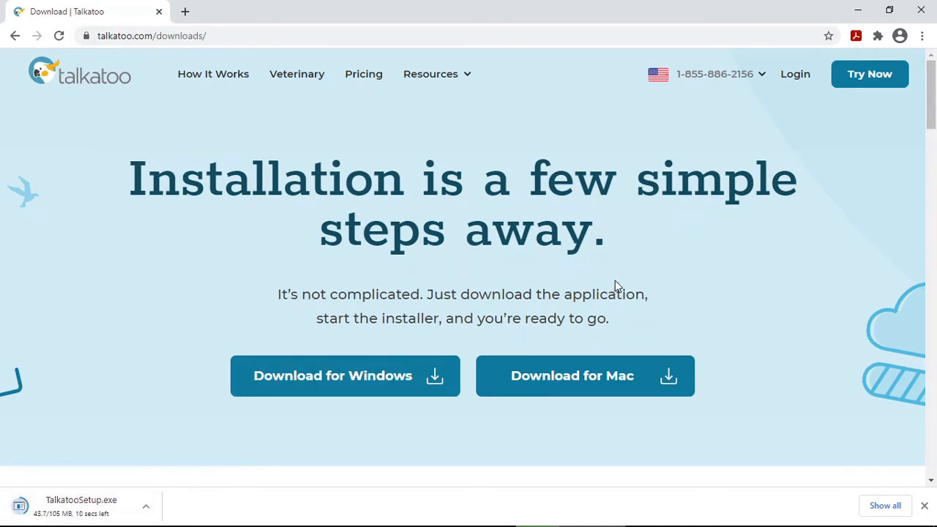
scroll(down, 3)
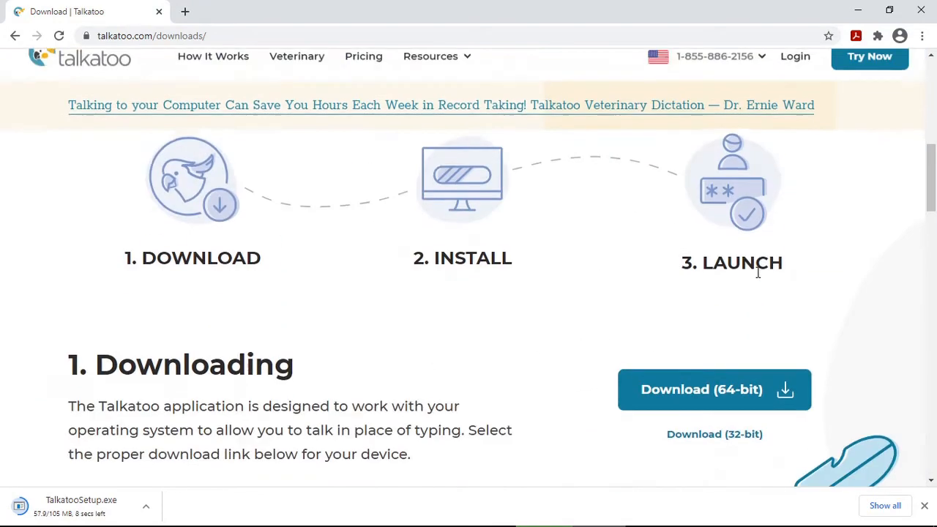
scroll(down, 3)
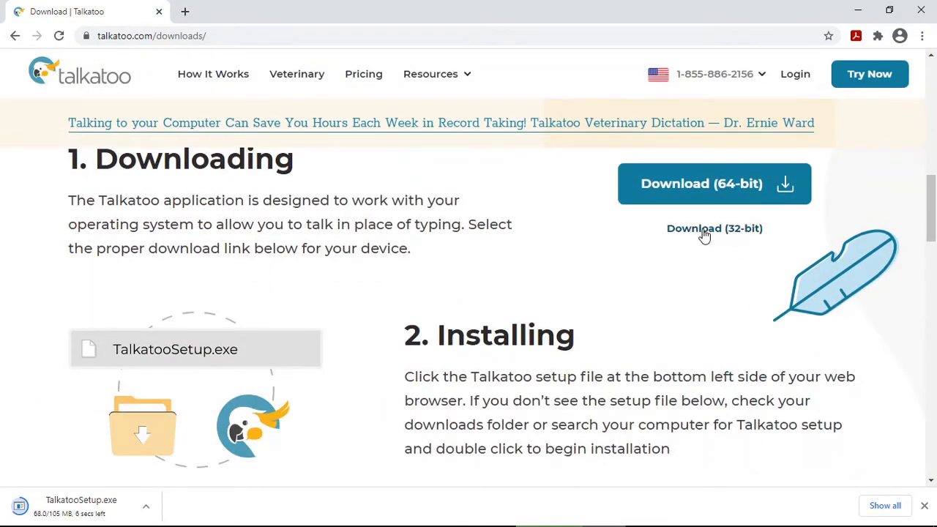
mouse_move(715, 228)
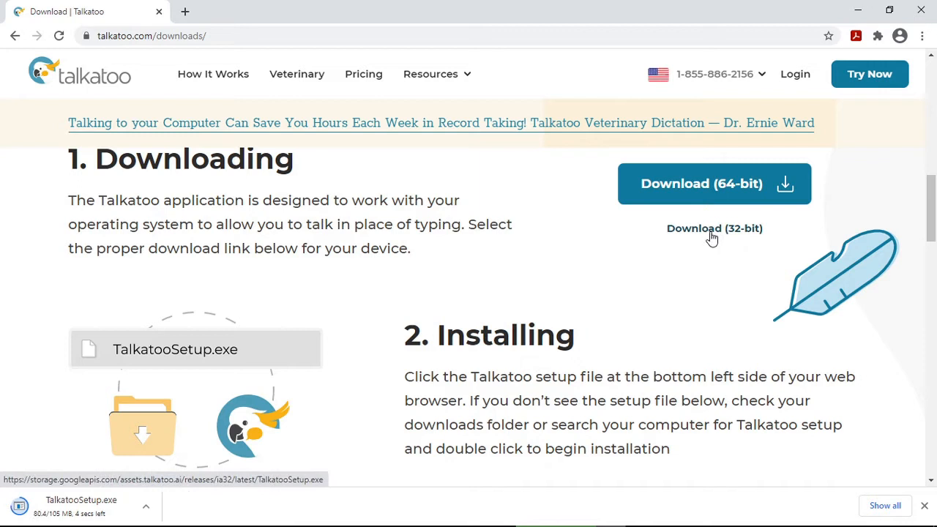
mouse_move(460, 272)
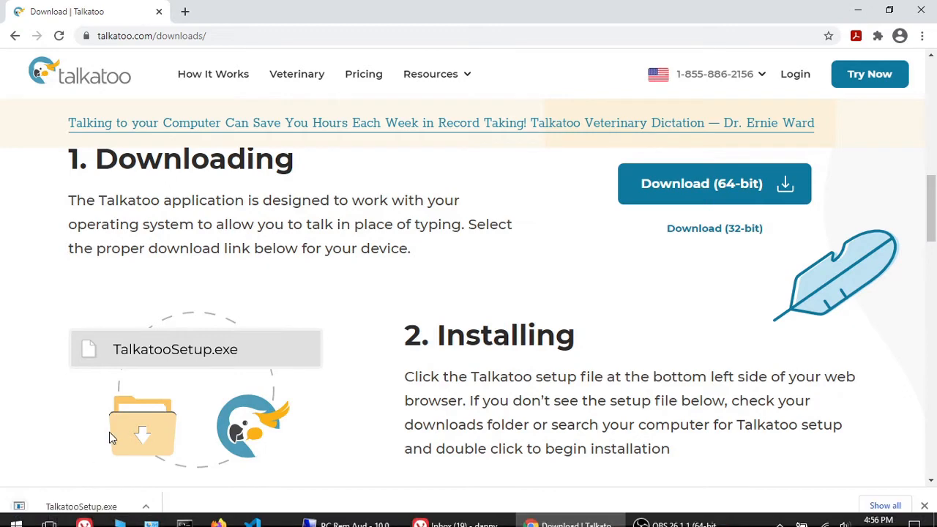
Run TalkatooSetup.exe from the download bar, allowing it past the security warning.
click(80, 506)
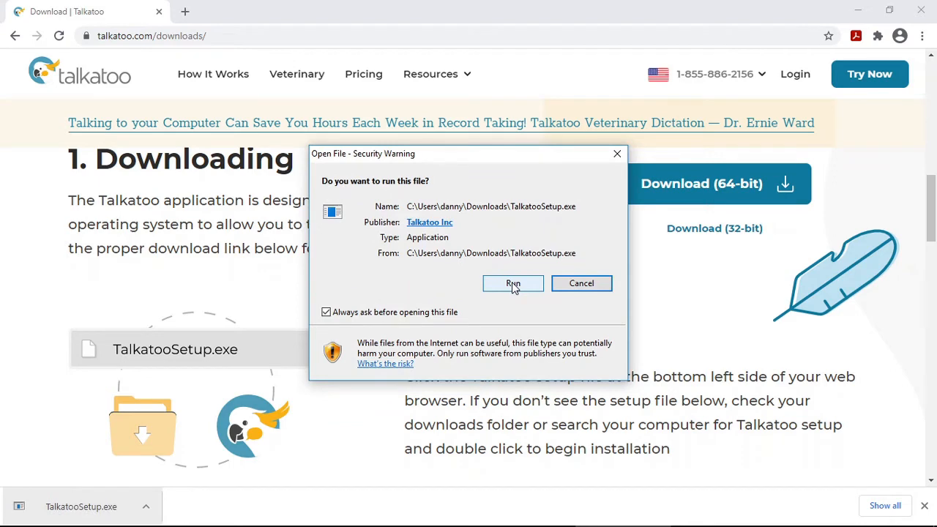
click(513, 284)
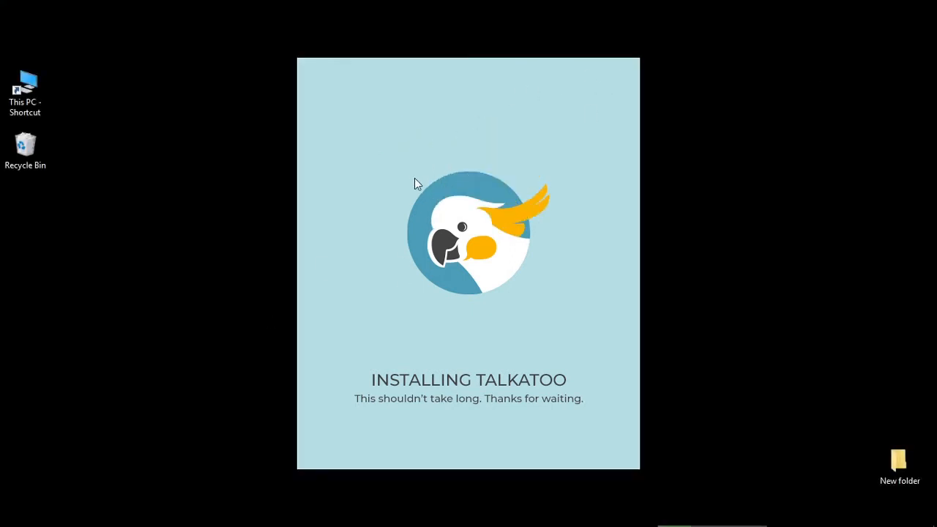
mouse_move(571, 130)
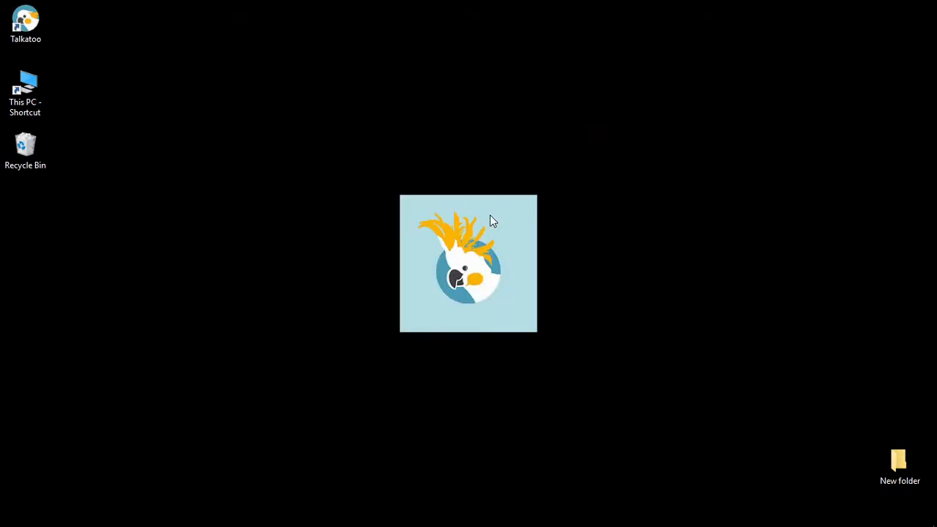
Let installation finish and close the What's New in V1.7.0 notes.
double_click(469, 264)
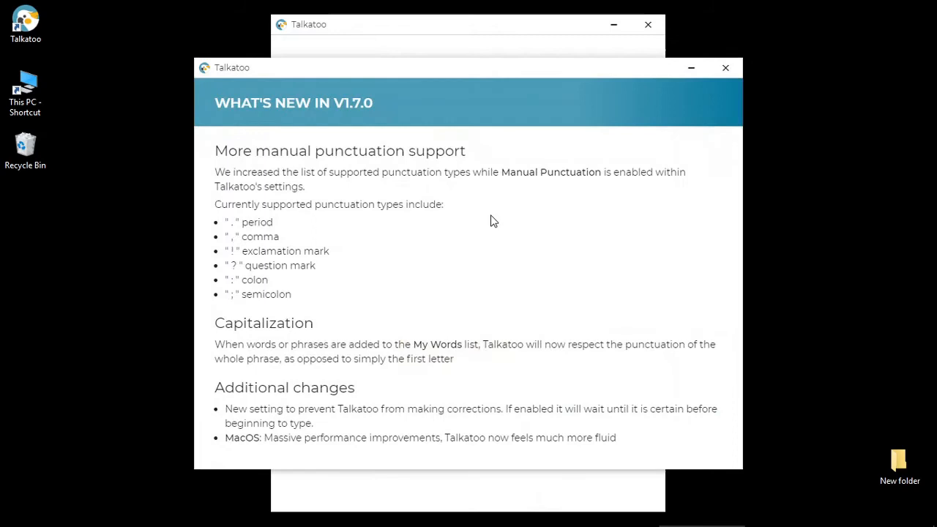
mouse_move(665, 263)
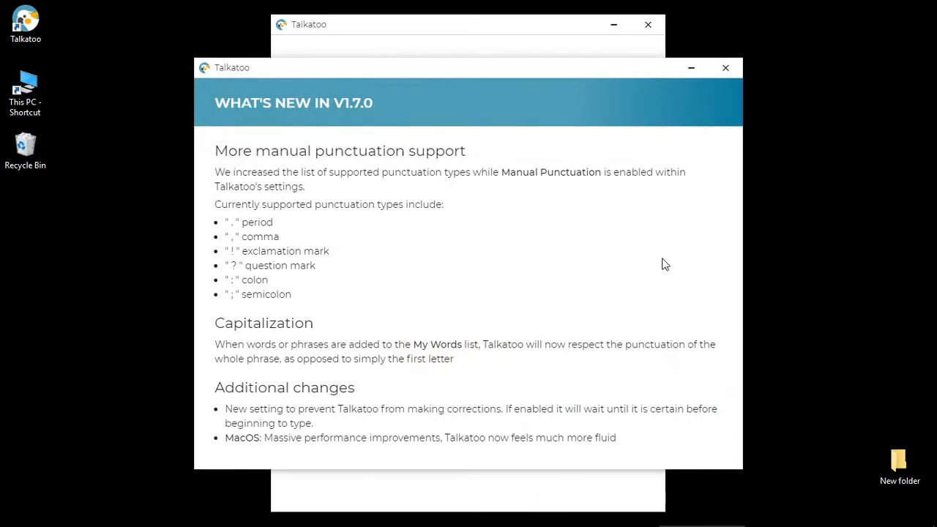
mouse_move(726, 68)
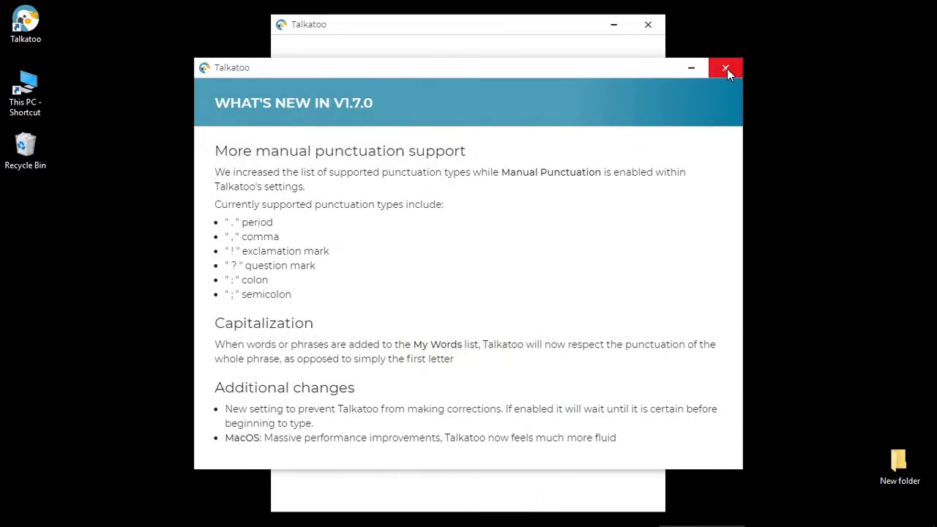
click(727, 67)
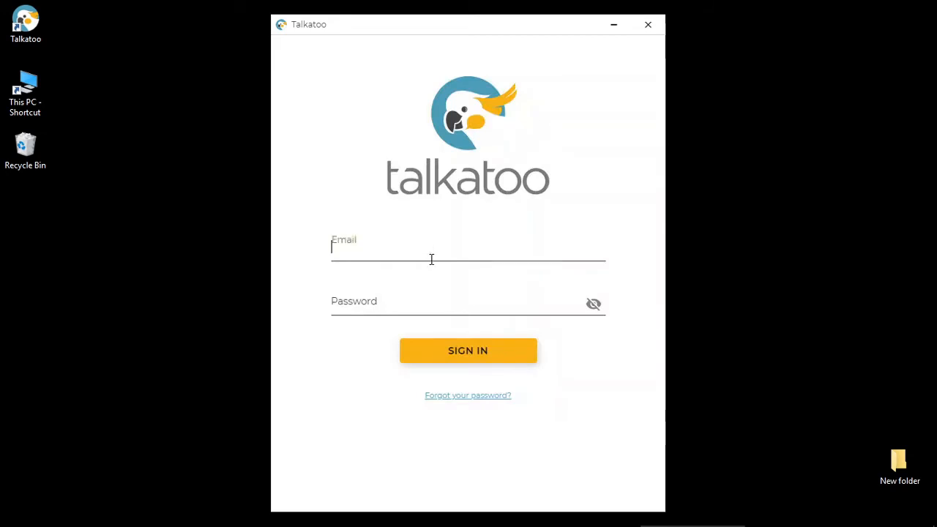
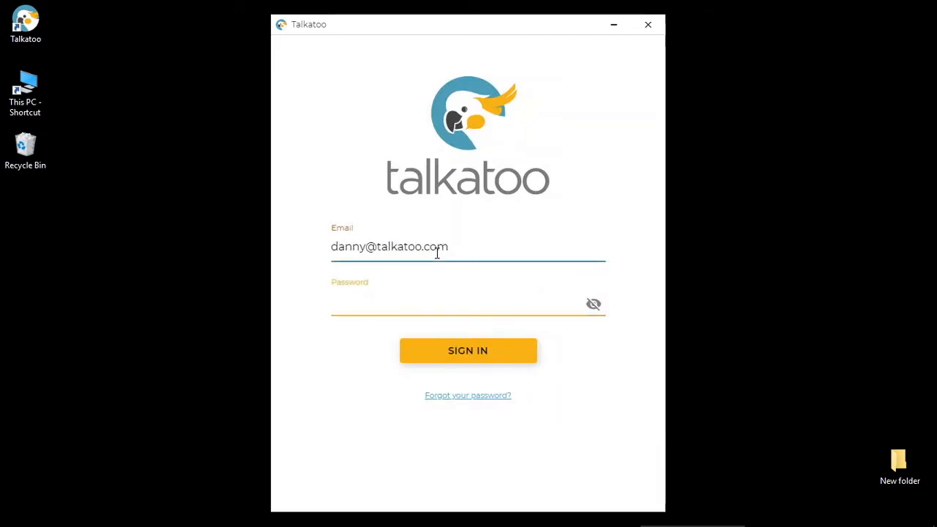
text(••)
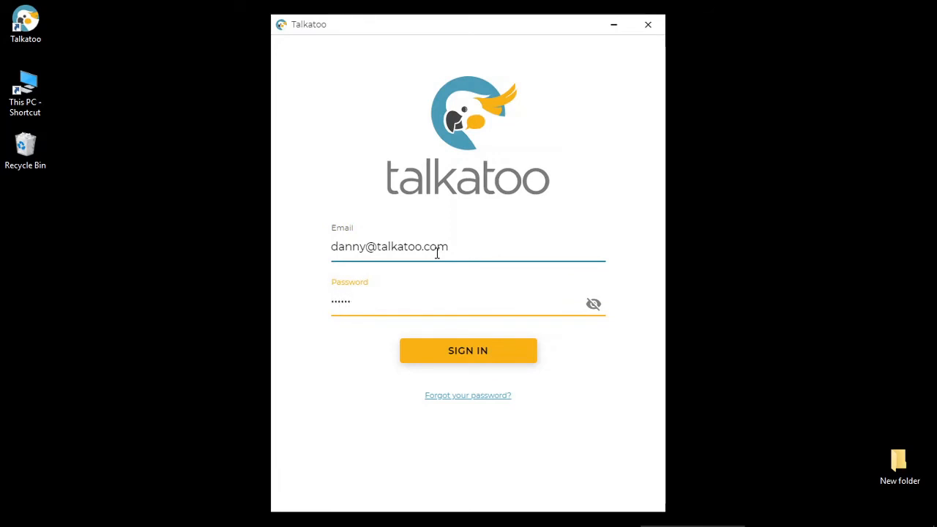
click(469, 350)
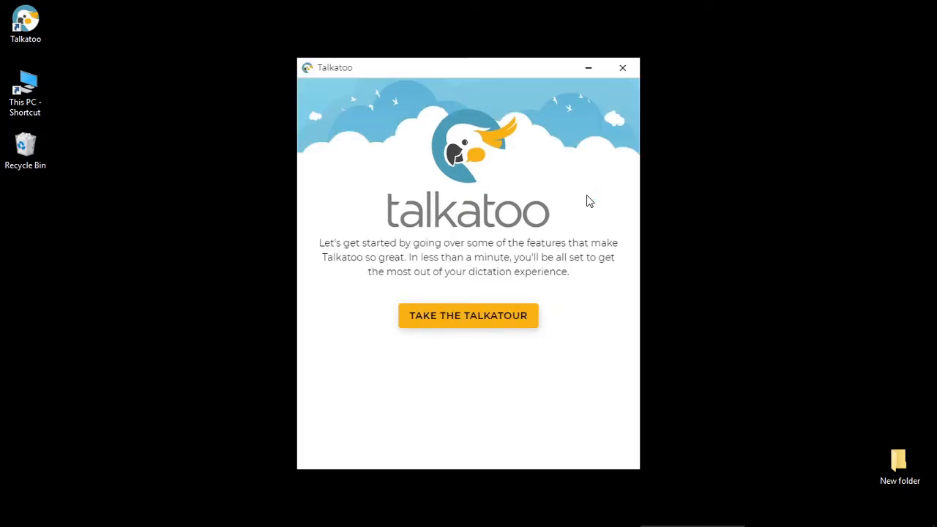
mouse_move(483, 290)
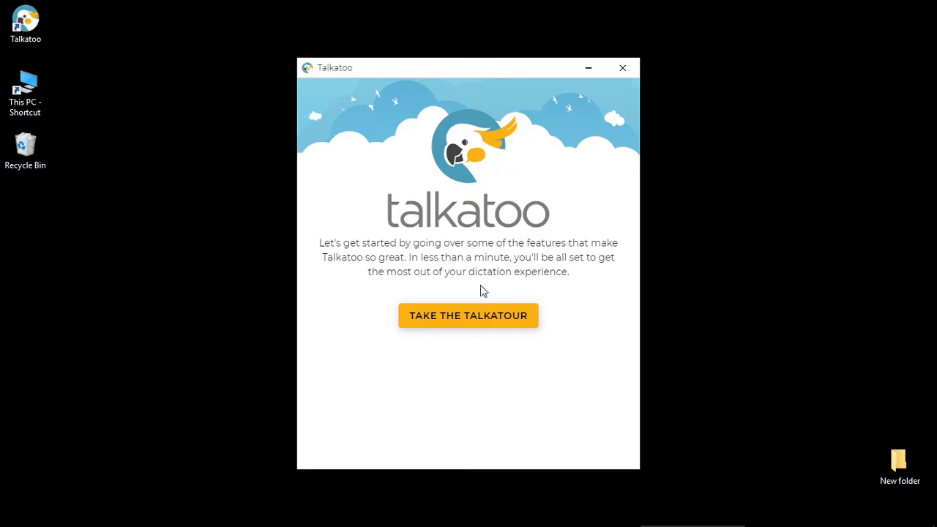
mouse_move(478, 322)
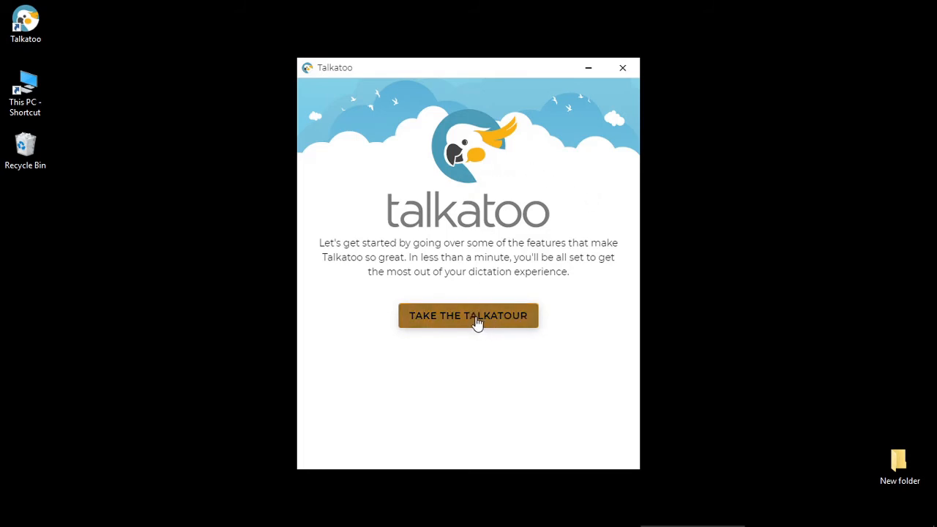
Take the Talkatour to its second page, then close it.
click(469, 316)
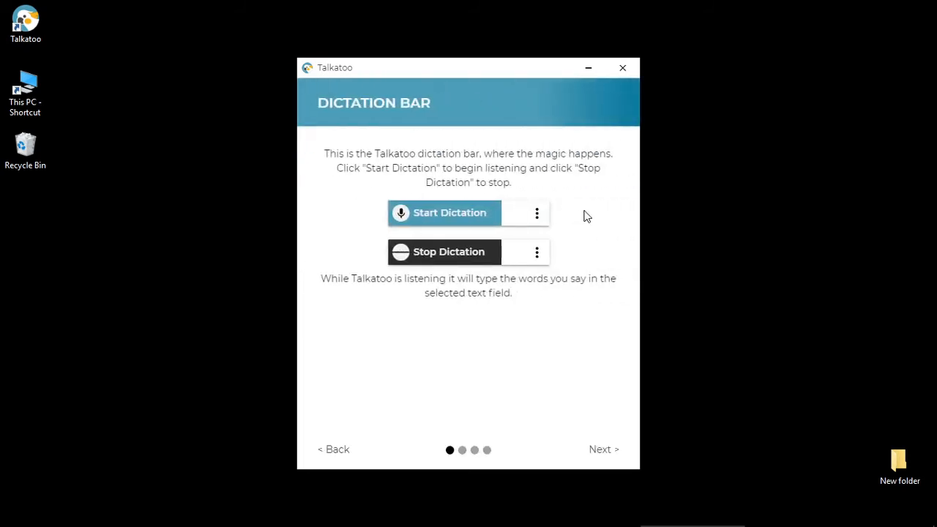
mouse_move(591, 451)
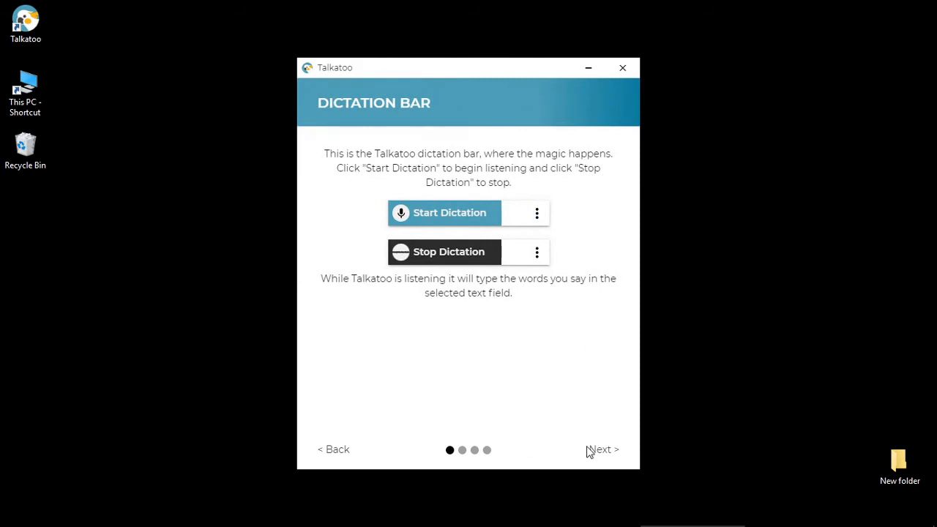
click(601, 450)
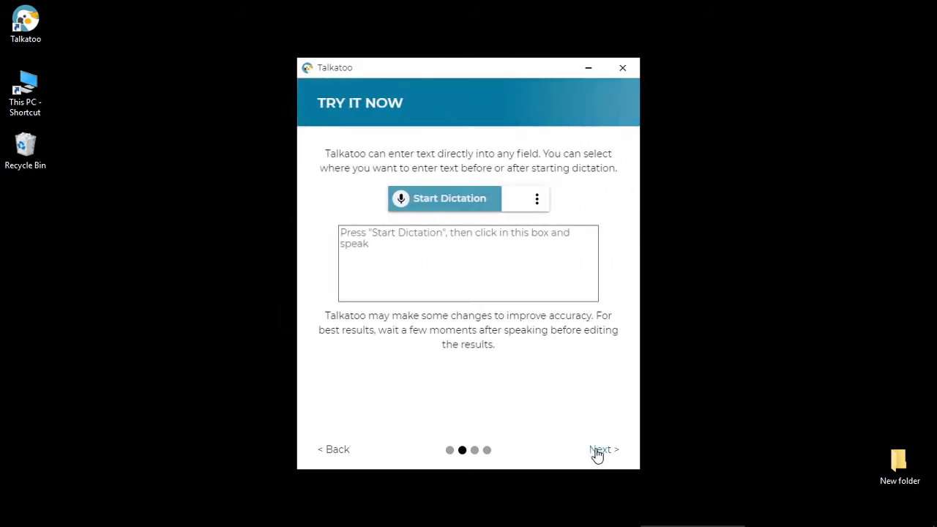
mouse_move(618, 81)
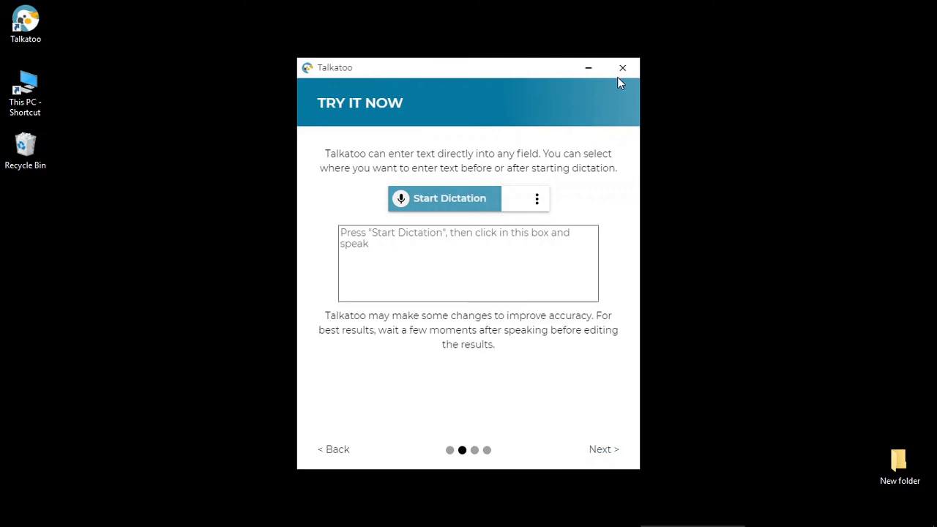
click(622, 68)
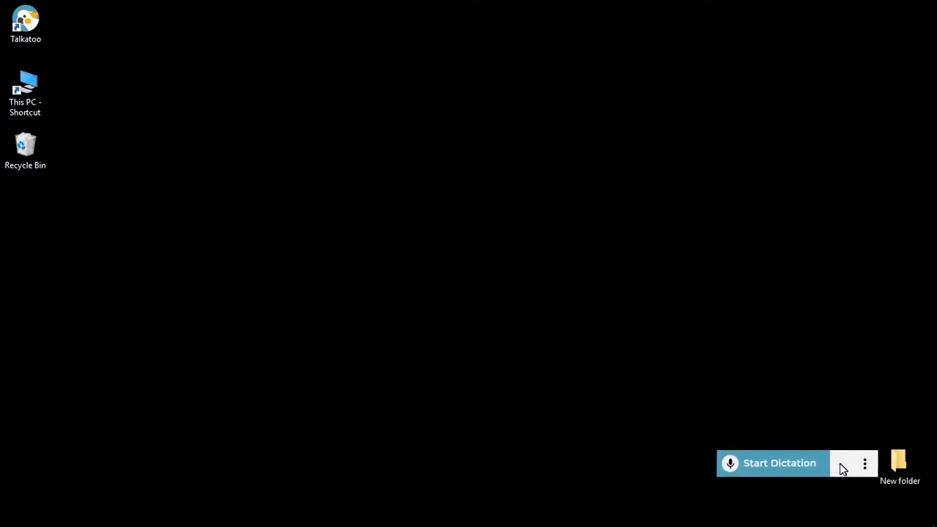
Drag the Start Dictation toolbar to dock it at the desktop's right edge.
drag(796, 463, 828, 382)
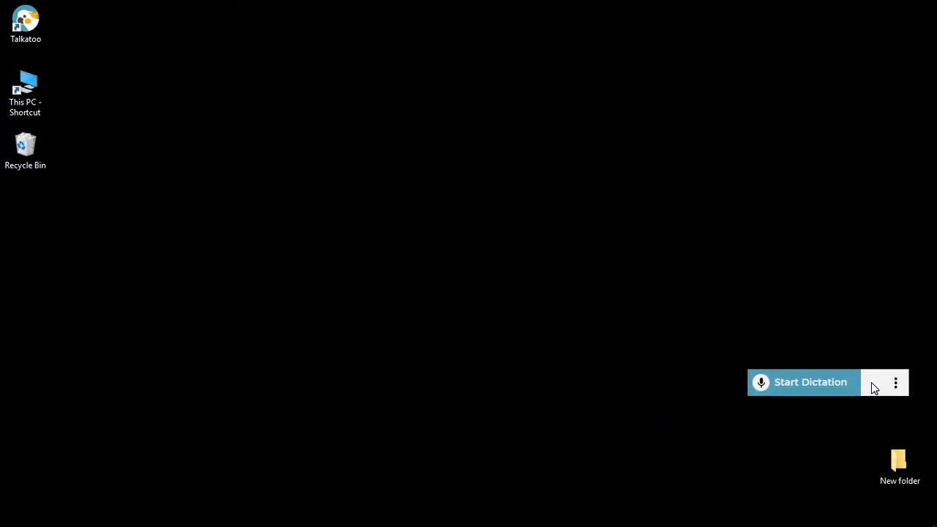
mouse_move(468, 223)
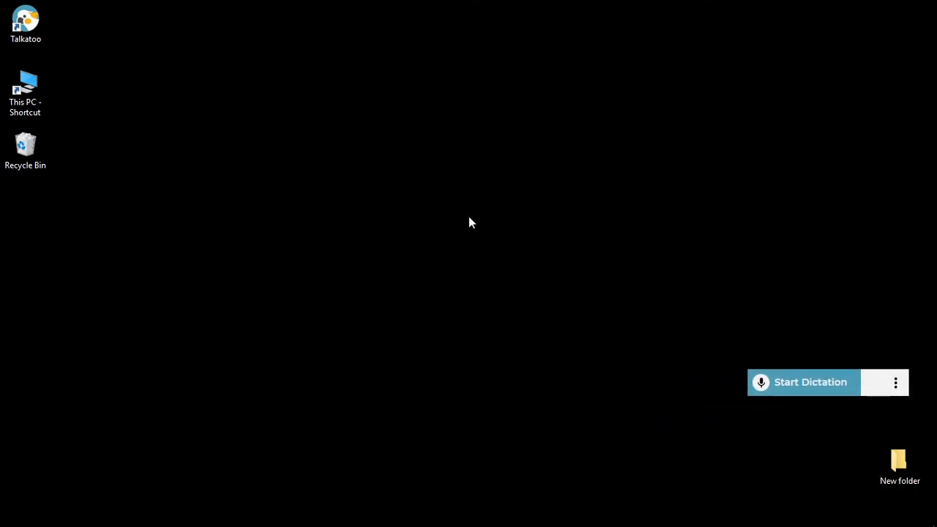